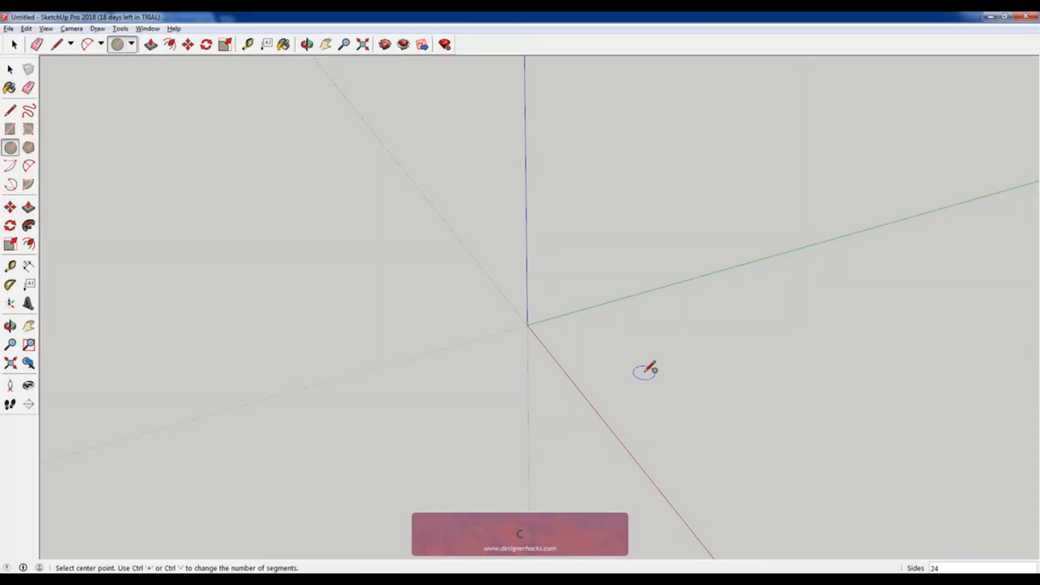
mouse_move(527, 336)
text(60)
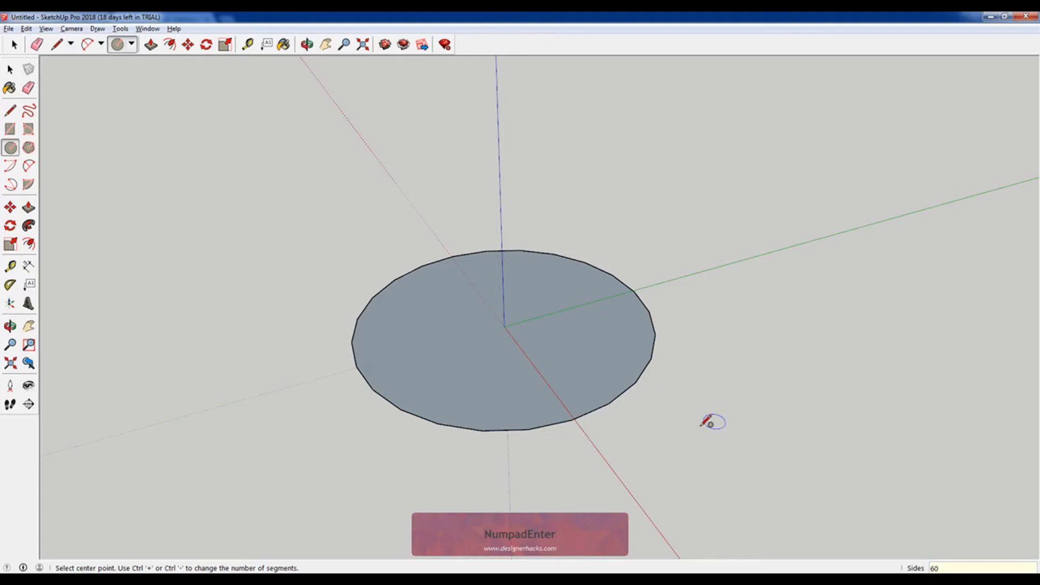
Delete the stray small circle and the large circle's face, keeping the edge outline
key(Space)
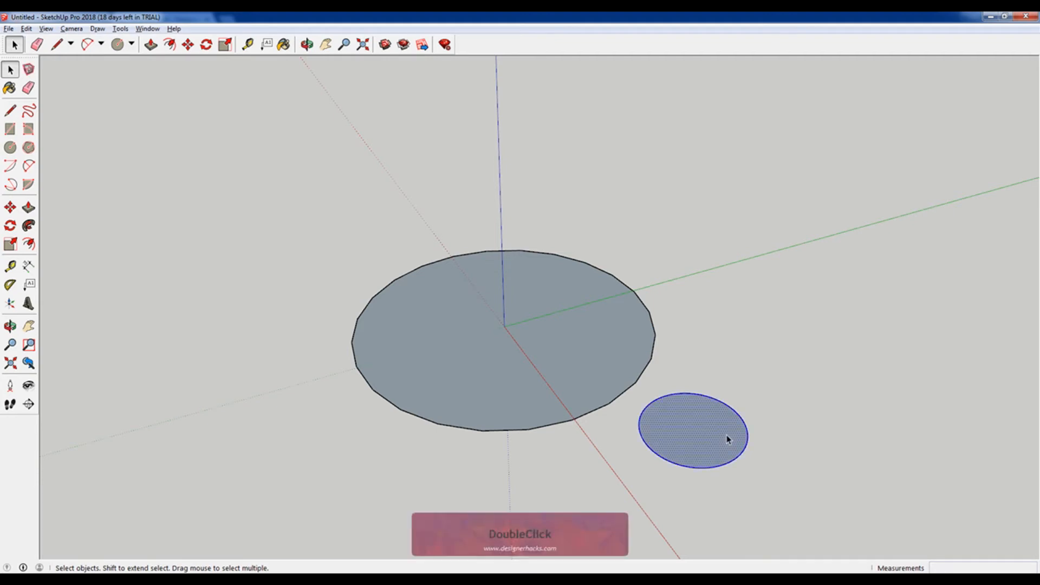
key(Delete)
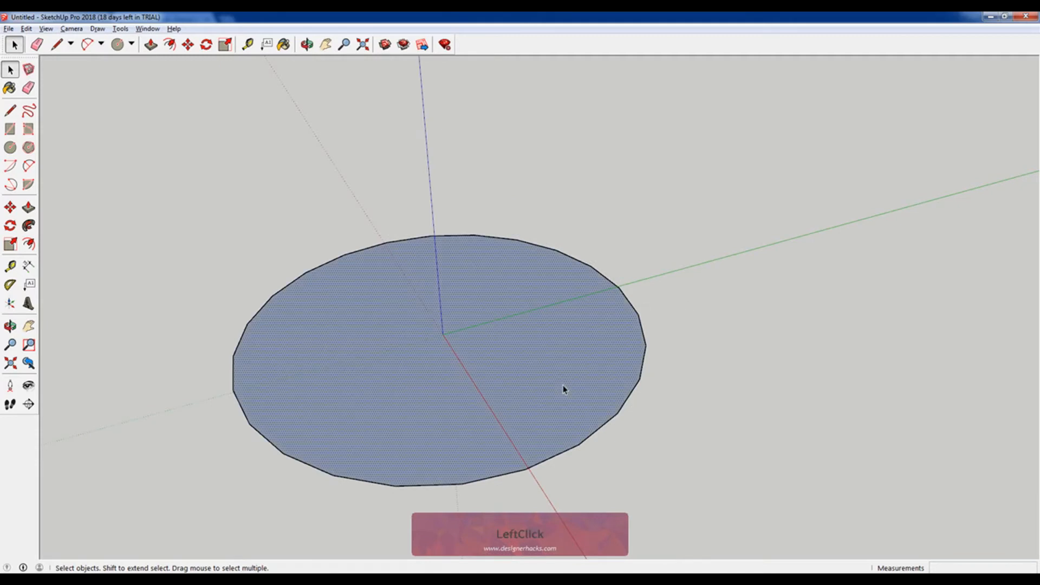
key(Delete)
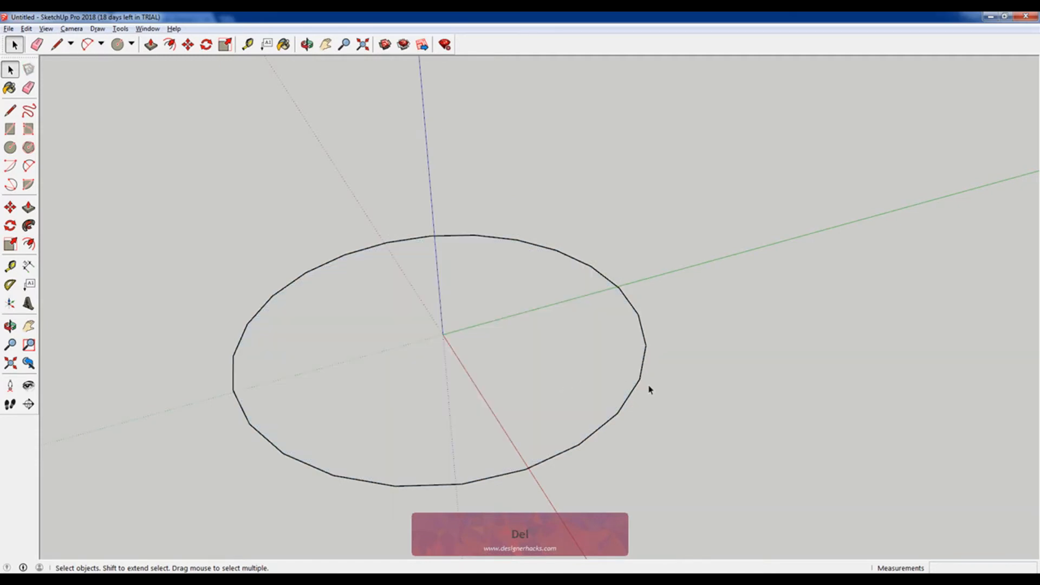
click(115, 44)
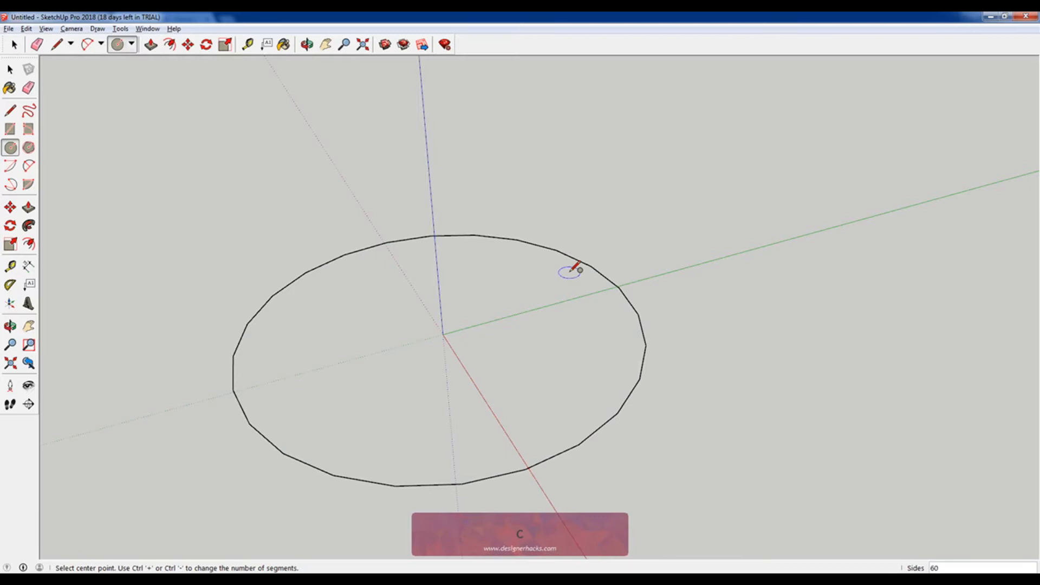
mouse_move(479, 317)
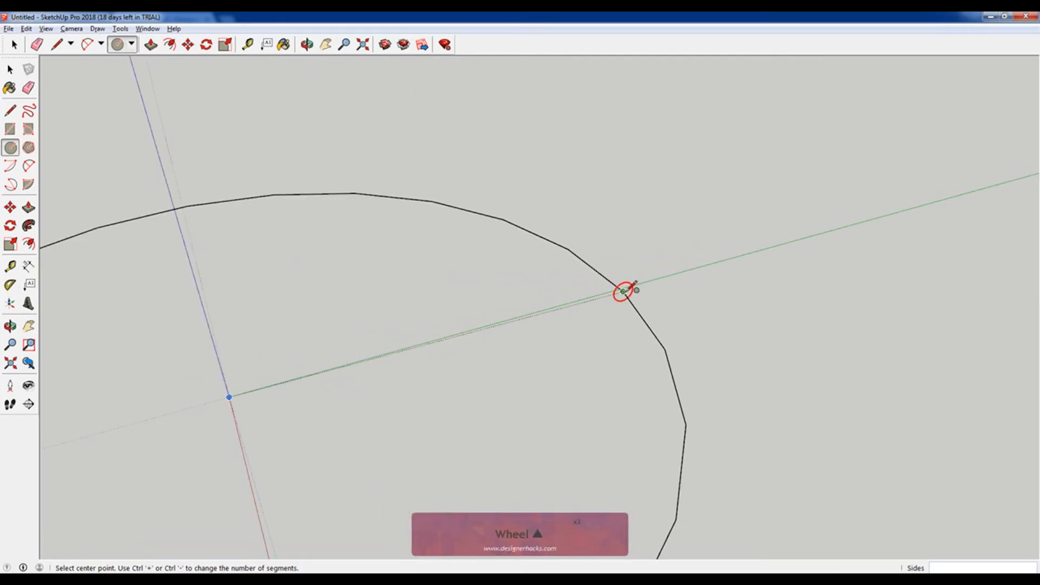
mouse_move(666, 349)
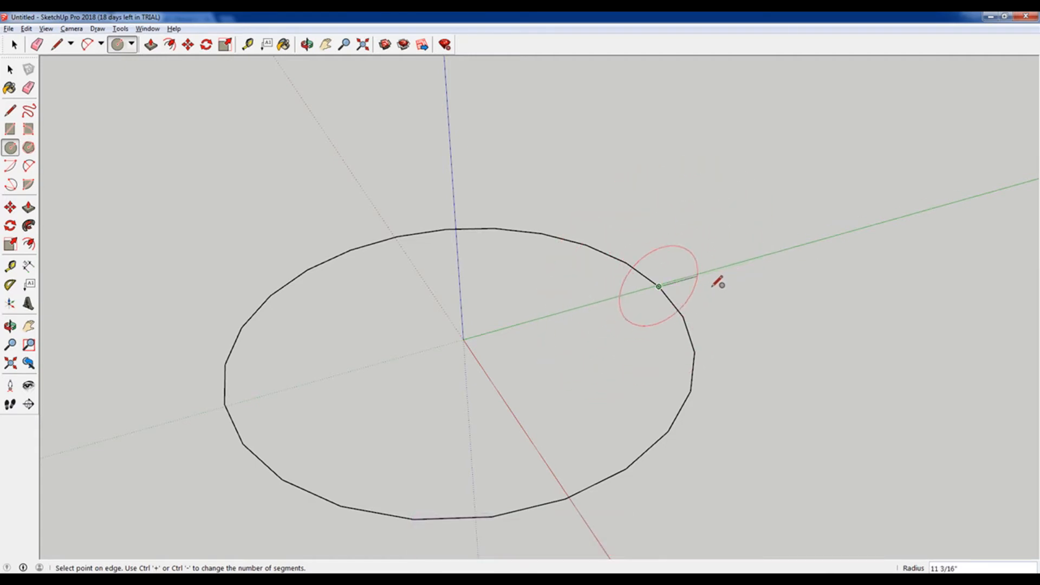
Finish the small vertical profile circle on the outline at the green axis
click(657, 286)
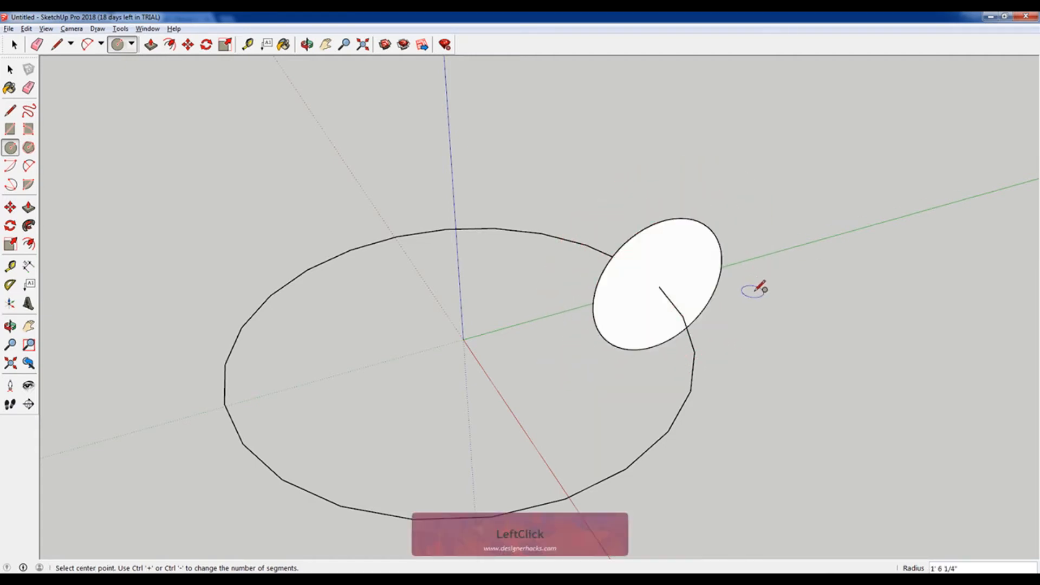
key(Space)
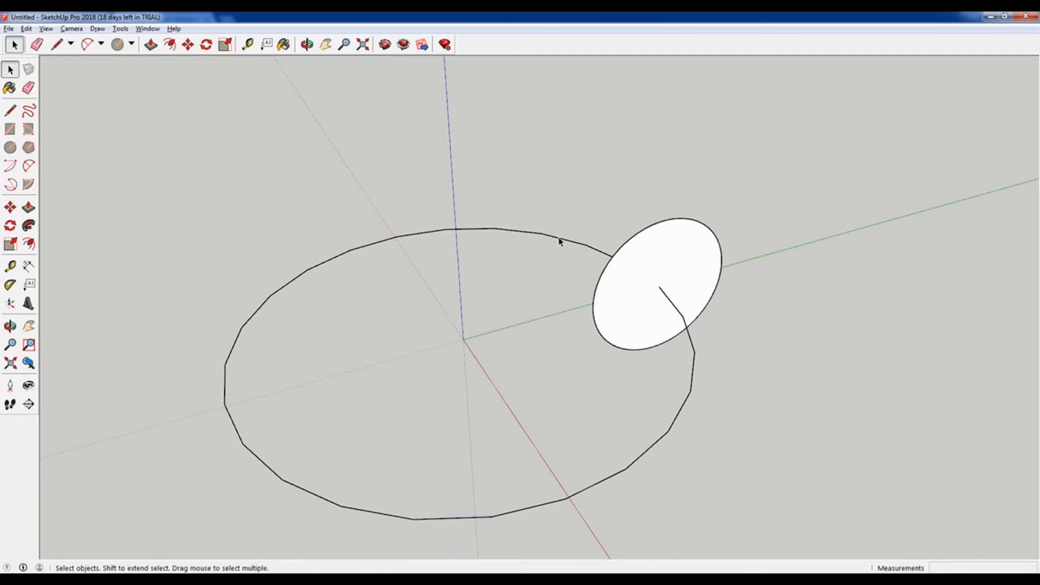
Cancel the accidental Offset and select the circular outline as the sweep path
click(559, 243)
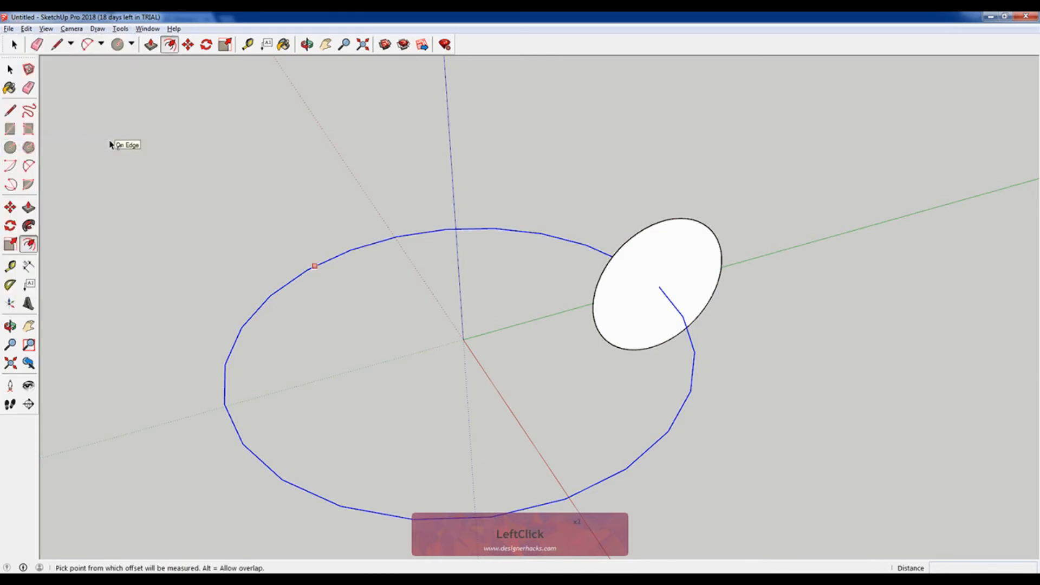
key(Escape)
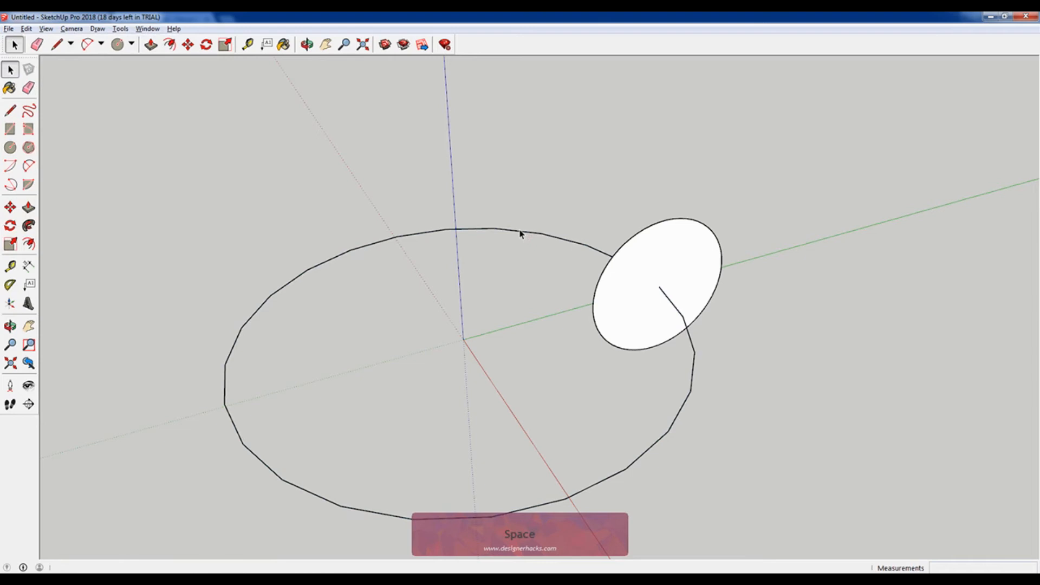
triple_click(570, 247)
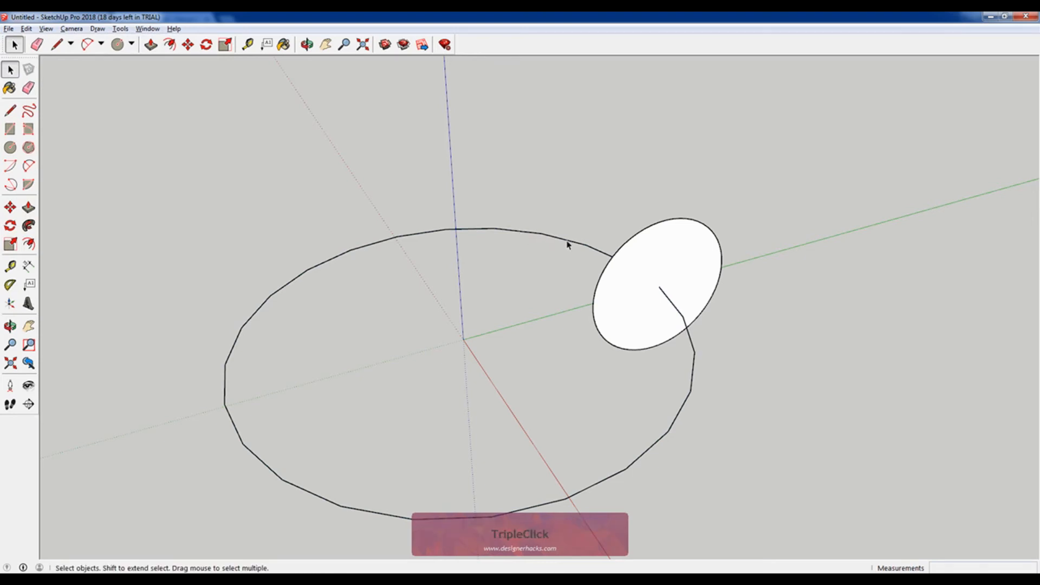
click(569, 245)
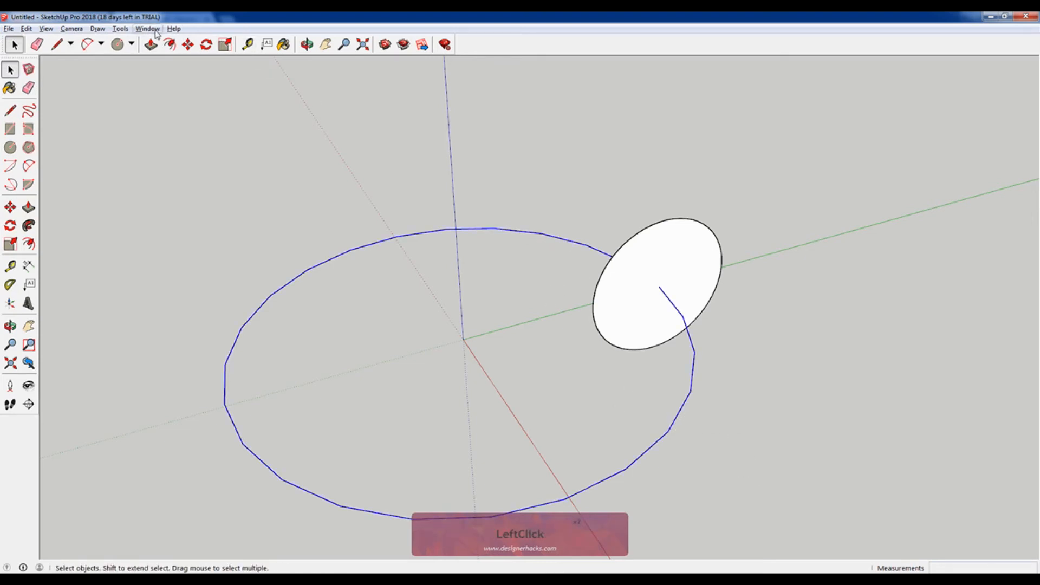
Follow Me the small circle around the path to form the torus
click(121, 28)
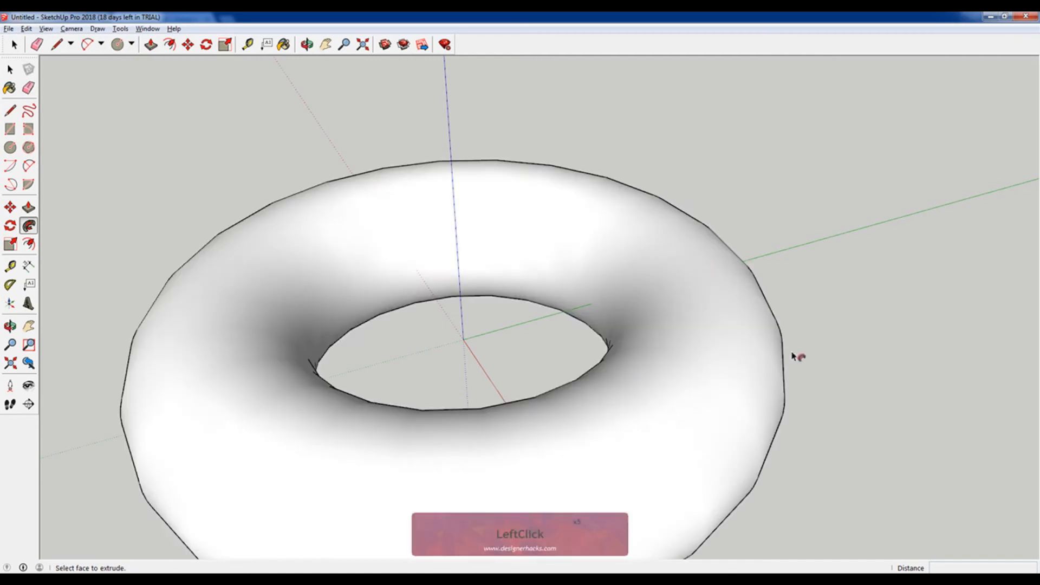
key(space)
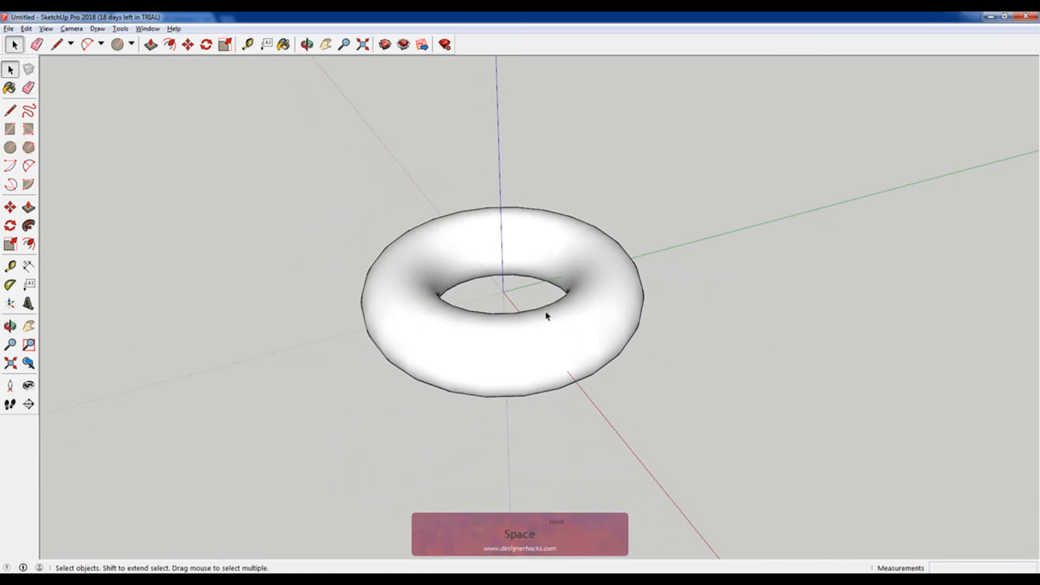